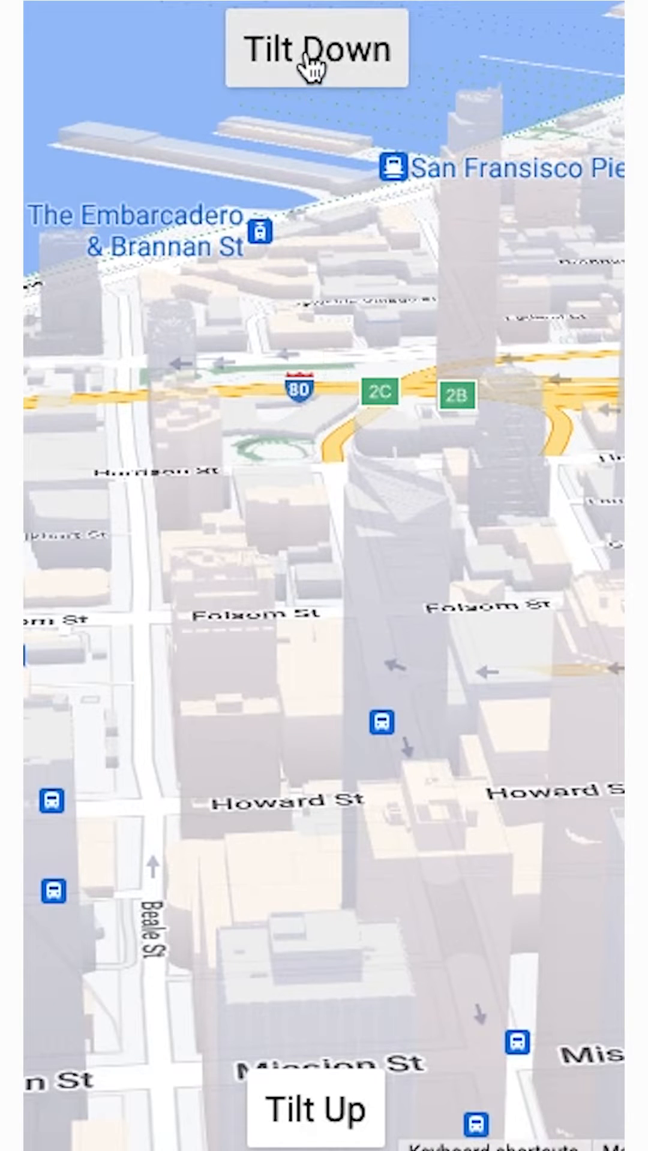
{"action": "mouse_move", "coordinate": [283, 933]}
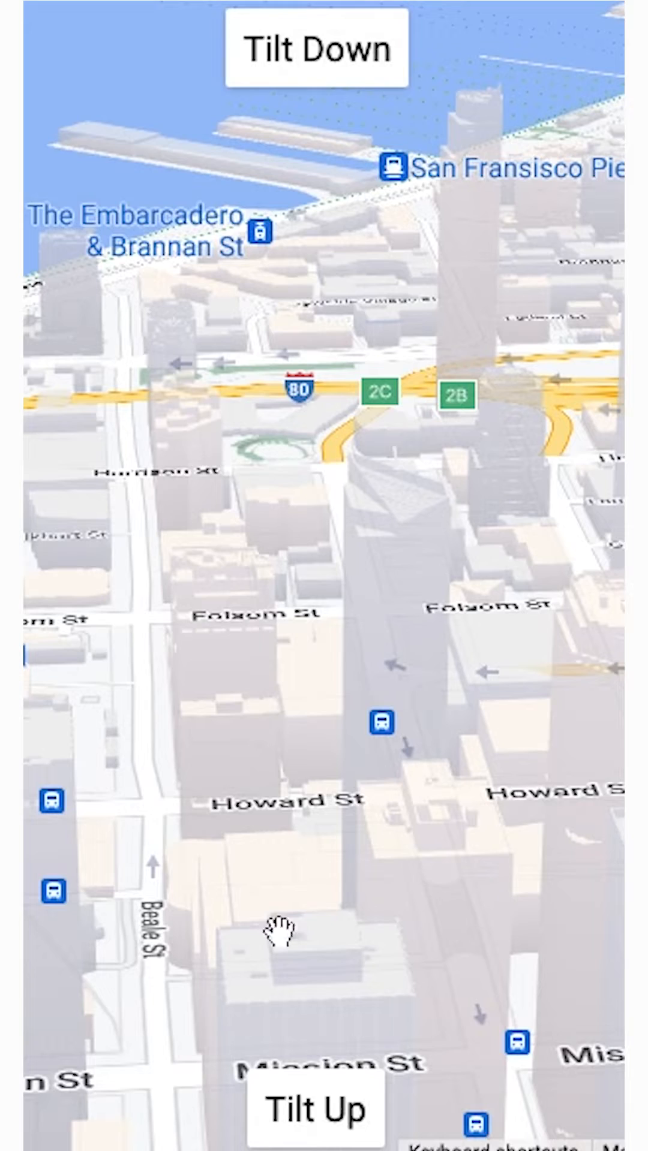
{"action": "left_click", "coordinate": [319, 49]}
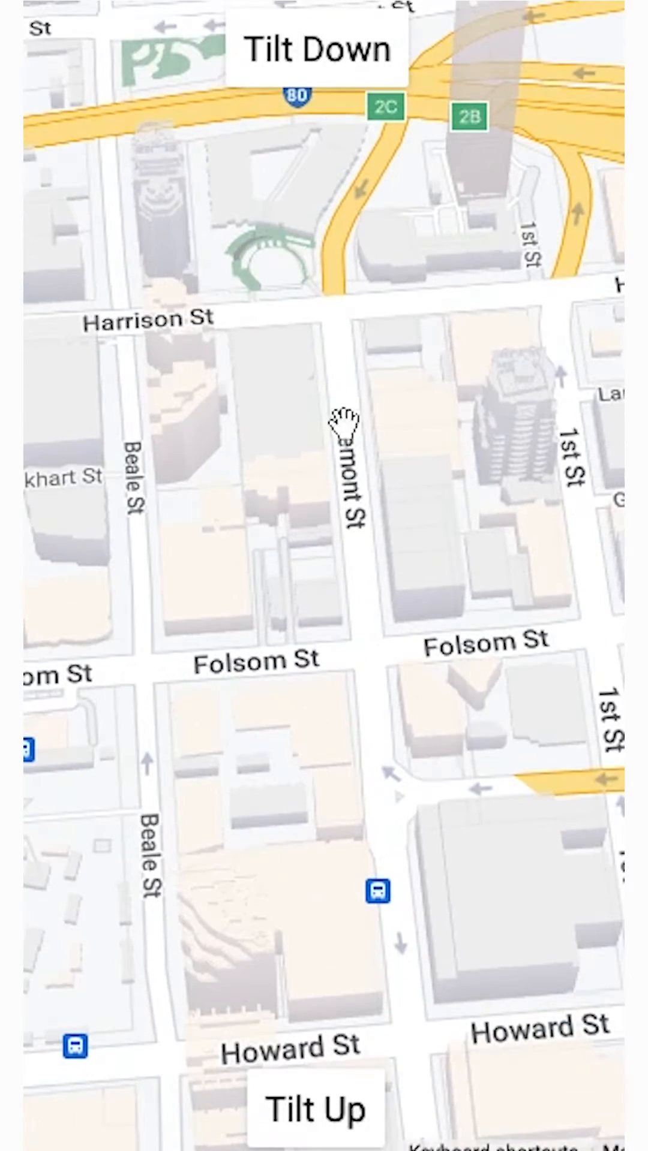
{"action": "left_click", "coordinate": [318, 50]}
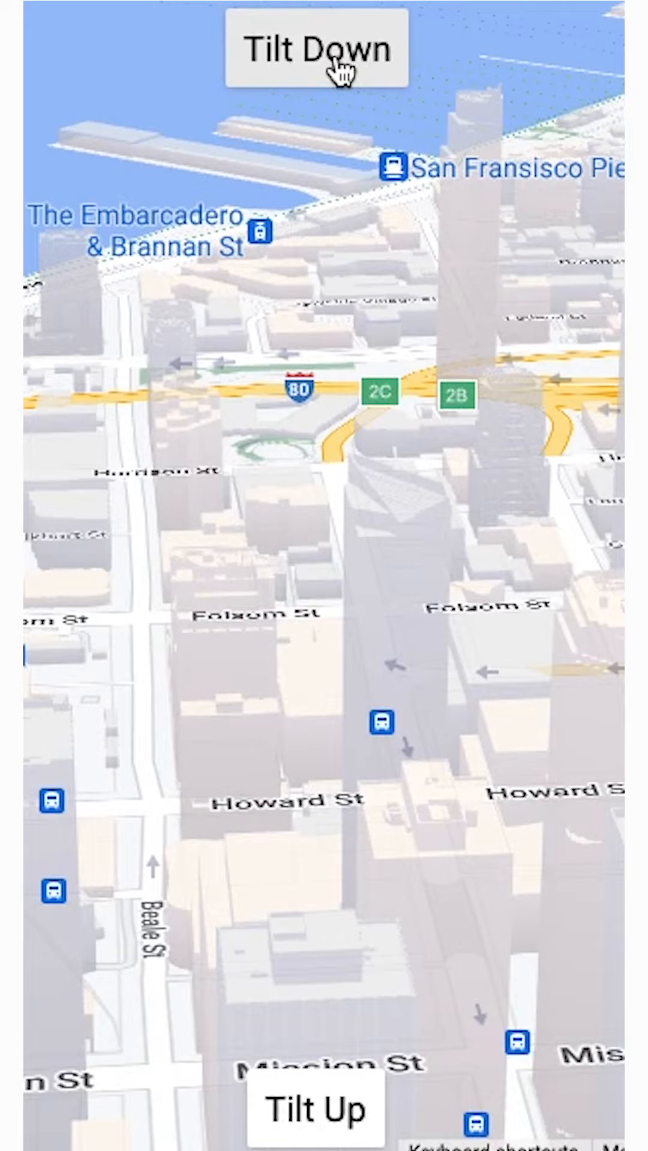